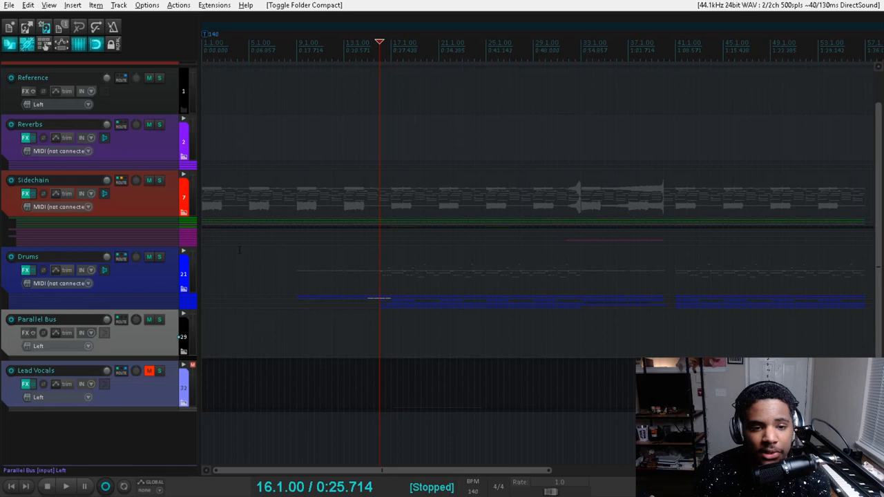
mouse_move(184, 256)
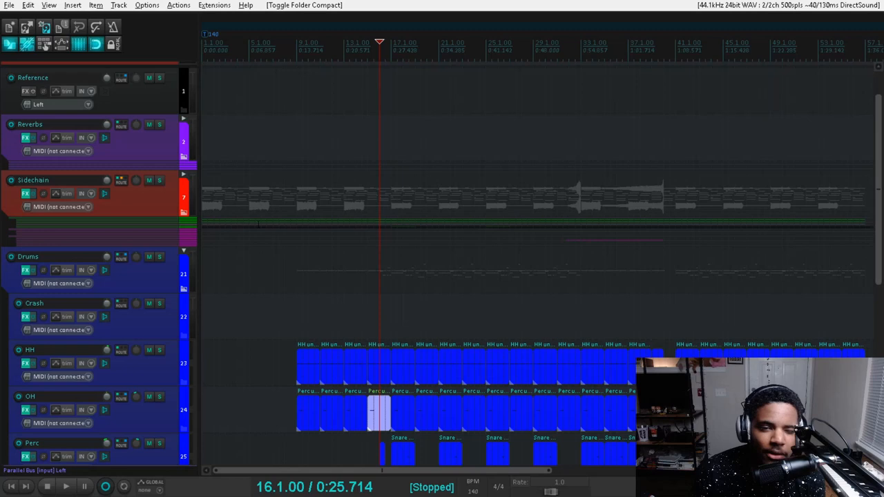
Scroll to the Perc track and open its effects chain with the ADSR Sample Manager.
scroll("down", 3)
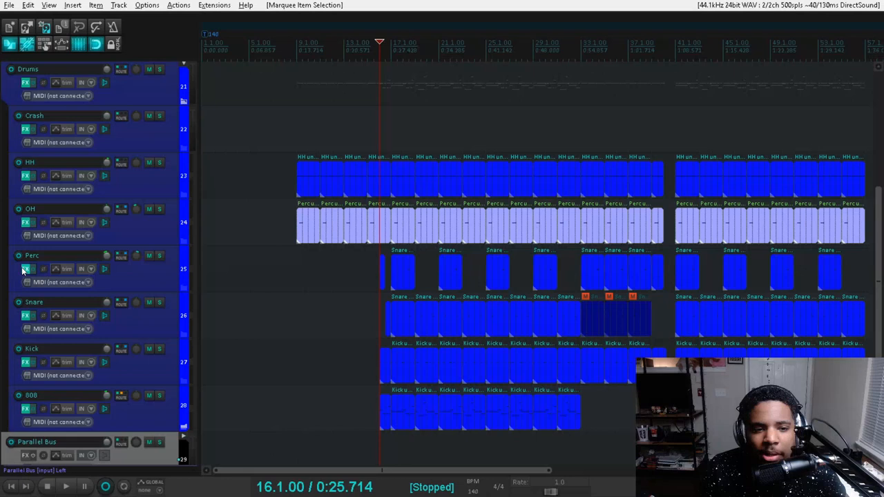
left_click(26, 269)
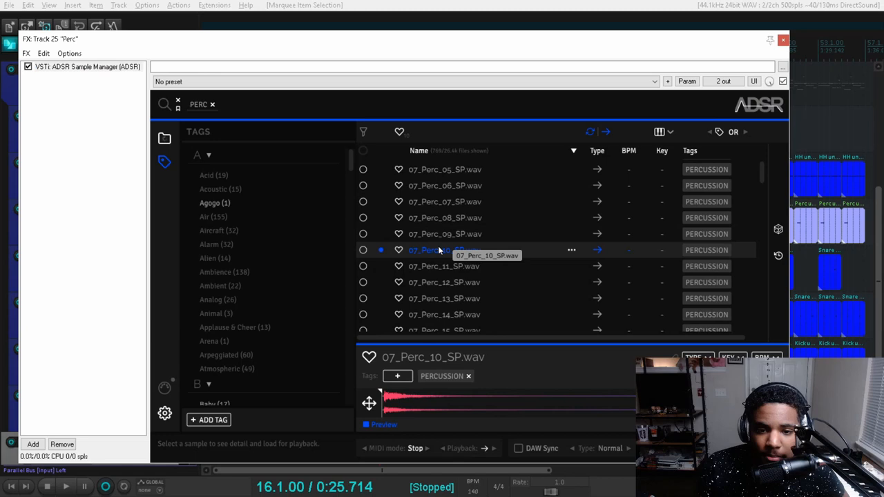
Preview 07_Perc_09_SP.wav in the ADSR Sample Manager.
left_click(445, 234)
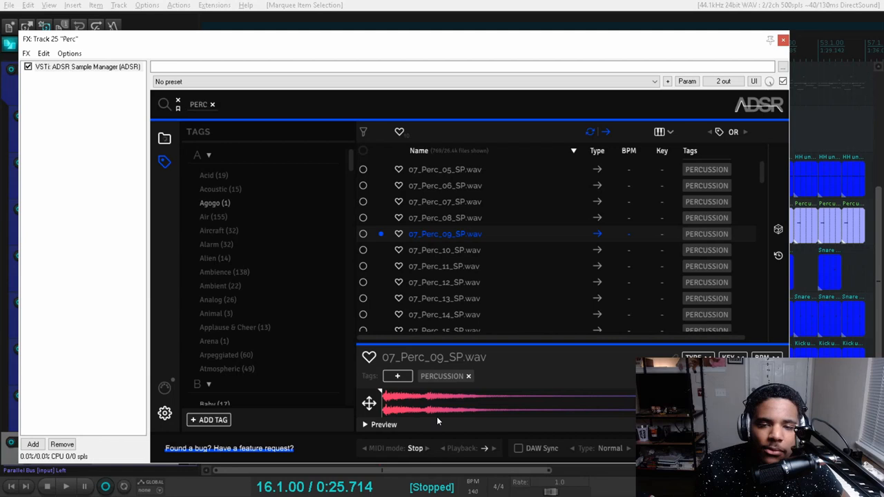
mouse_move(444, 299)
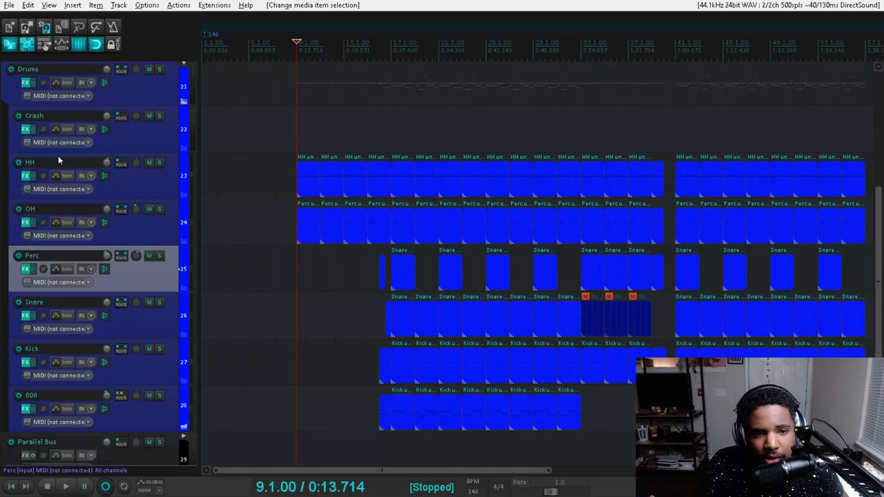
Inspect the 808 track's Serum-based effects chain, then close it.
left_click(26, 408)
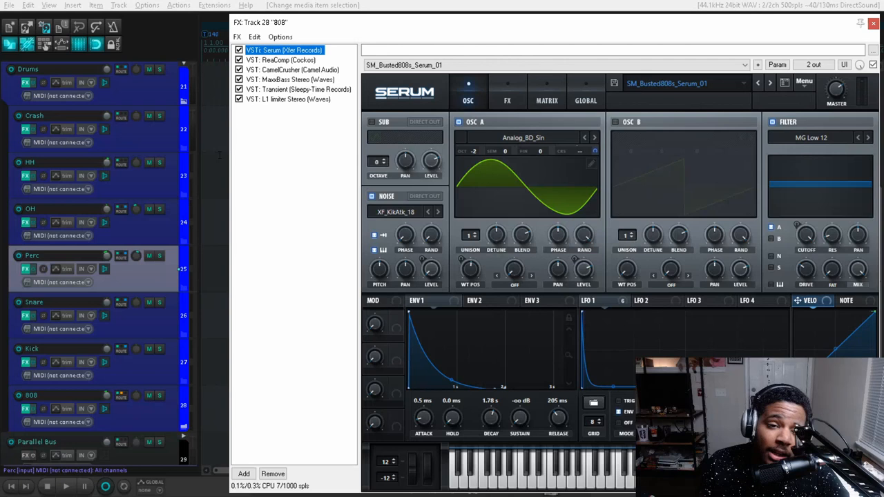
left_click(873, 23)
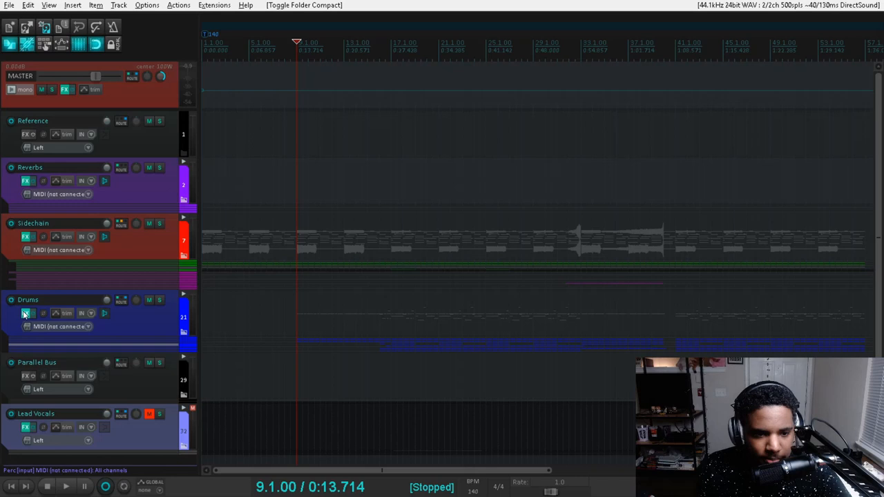
Expand the Sidechain folder and open track 9's effects chain.
left_click(25, 313)
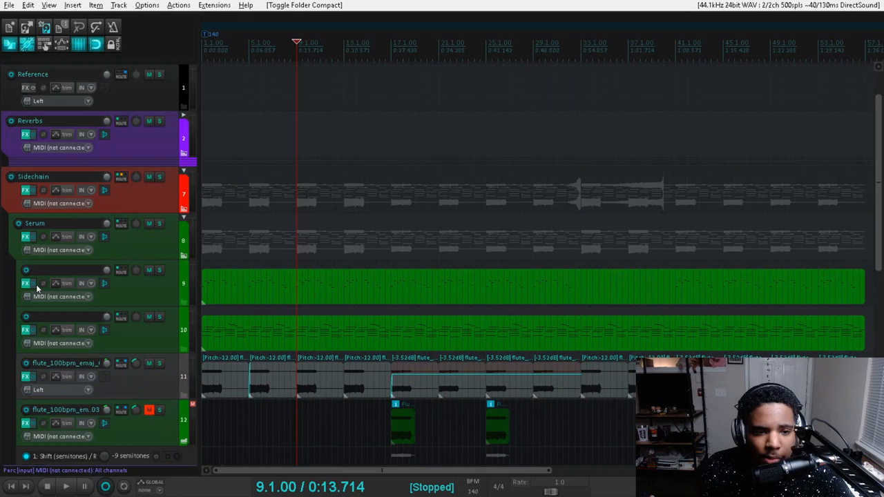
left_click(26, 283)
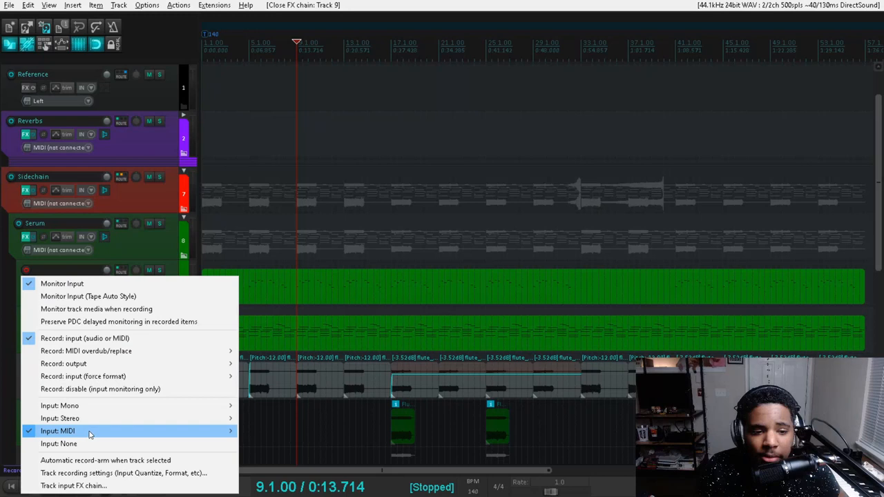
Dismiss track 9's recording input options menu.
left_click(57, 431)
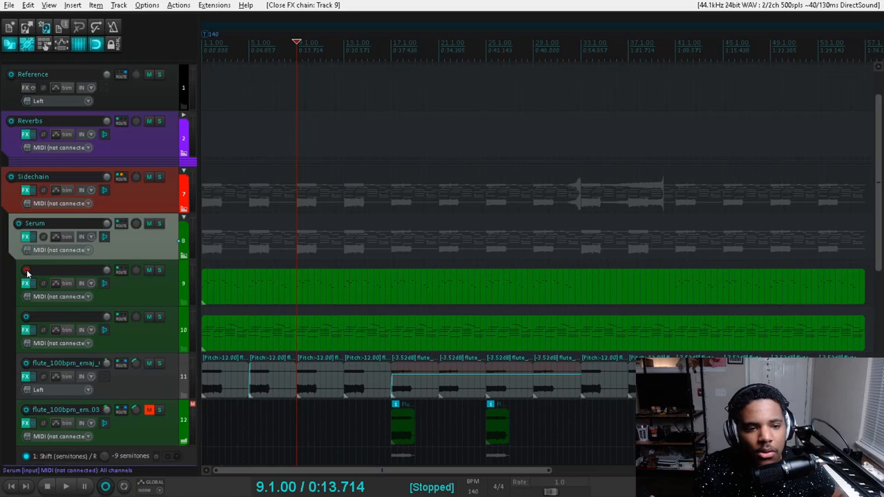
mouse_move(26, 237)
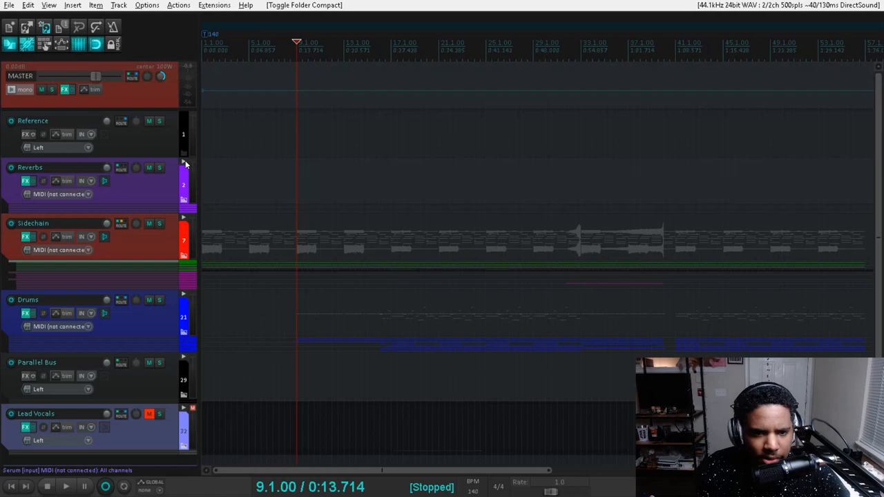
Expand the Reverbs folder, then close the Spaces track's EW Spaces II and Nova chain.
left_click(184, 165)
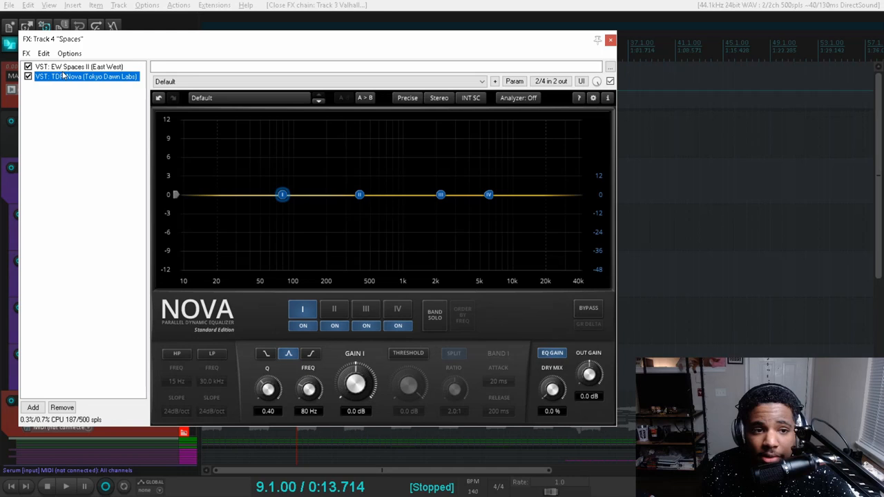
left_click(79, 66)
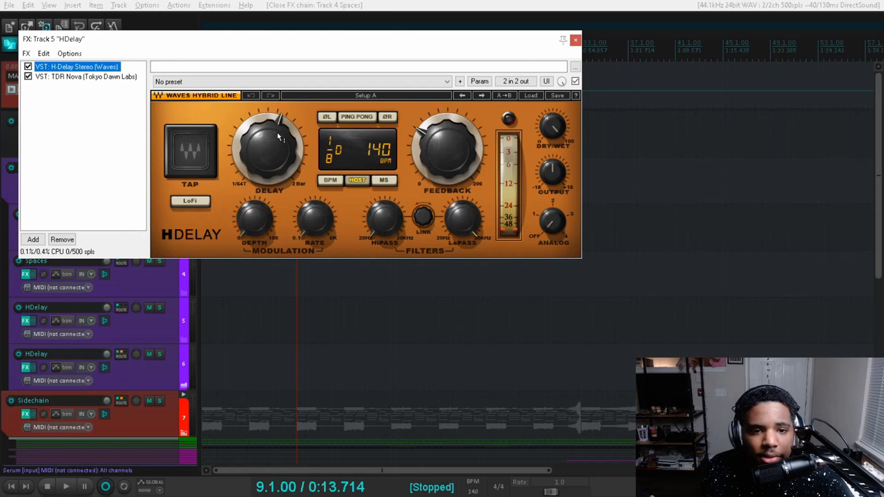
Close the HDelay track's H-Delay and Nova effects chain.
left_click(576, 40)
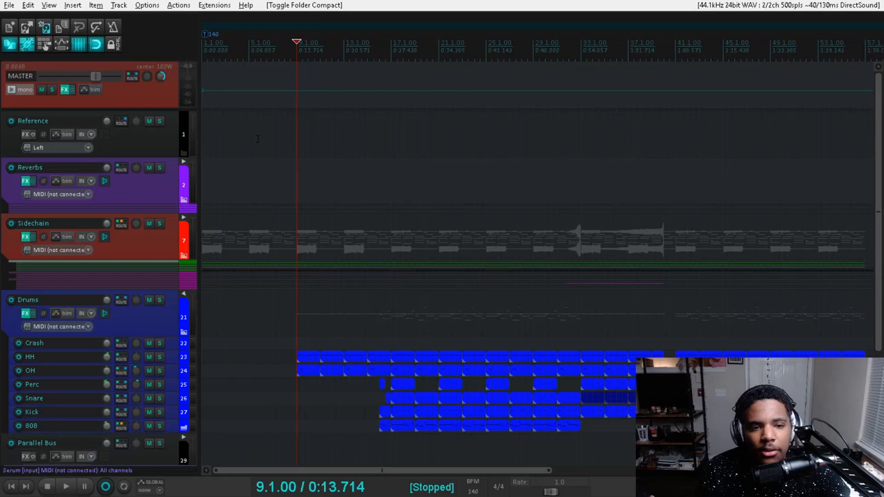
Scroll down the track list toward the master track.
scroll("down", 3)
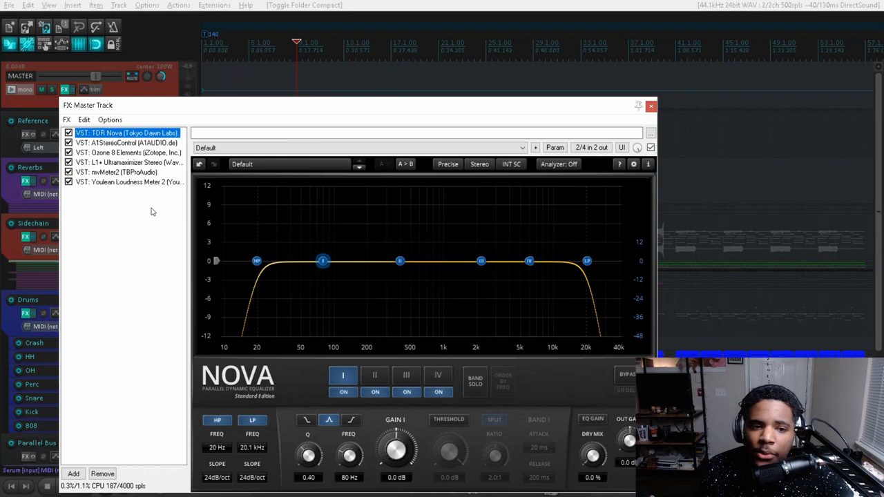
Check L1+ Ultramaximizer, then view Youlean readings of -13.7 LUFS integrated.
left_click(128, 163)
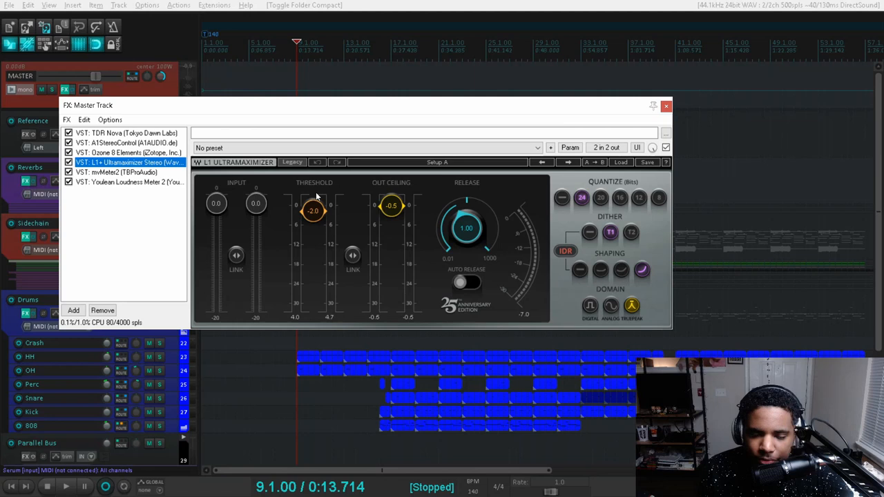
mouse_move(261, 186)
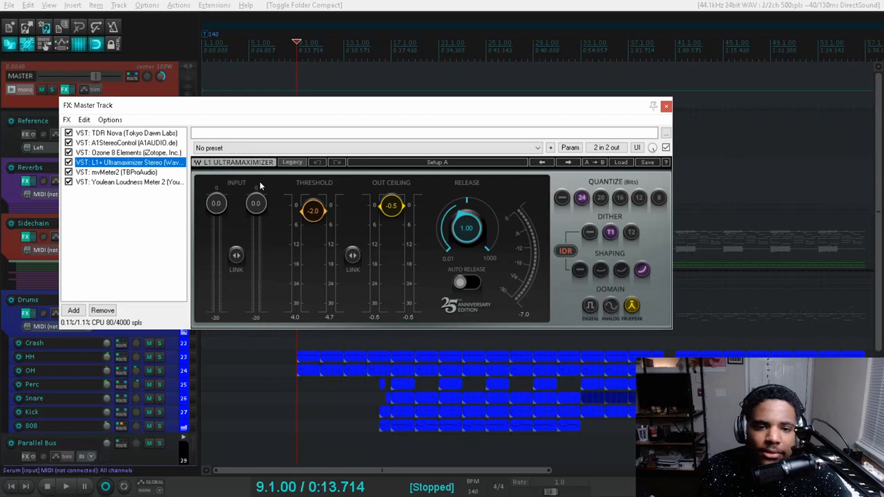
left_click(125, 173)
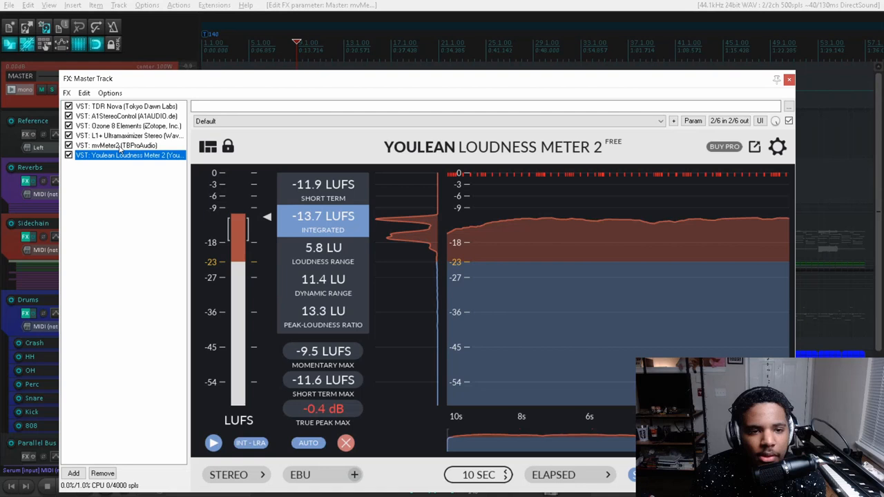
View mvMeter2's RMS meters, then close the master effects chain.
left_click(114, 146)
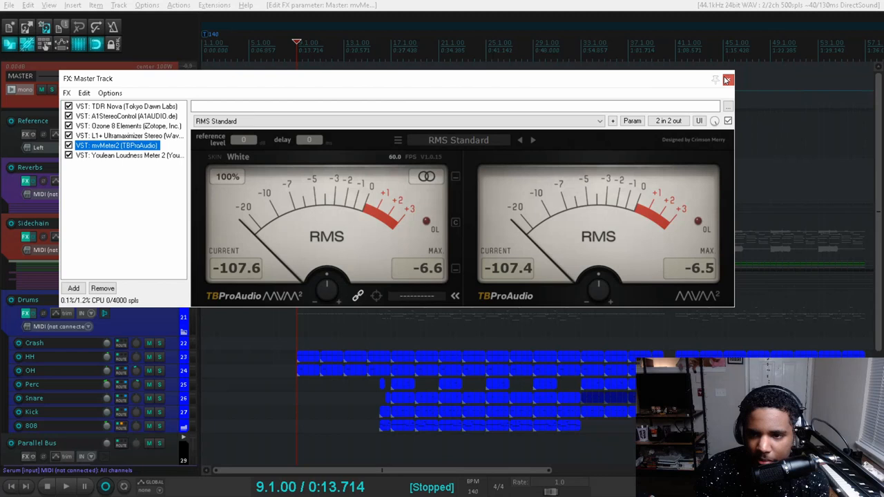
left_click(727, 79)
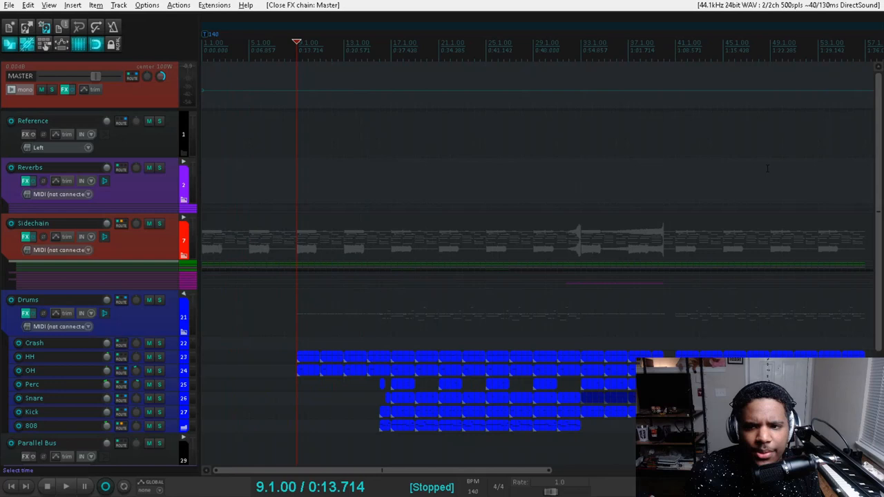
Scroll down to the Parallel Bus and Lead Vocals tracks and toggle the Lead Vocals folder.
scroll("down", 3)
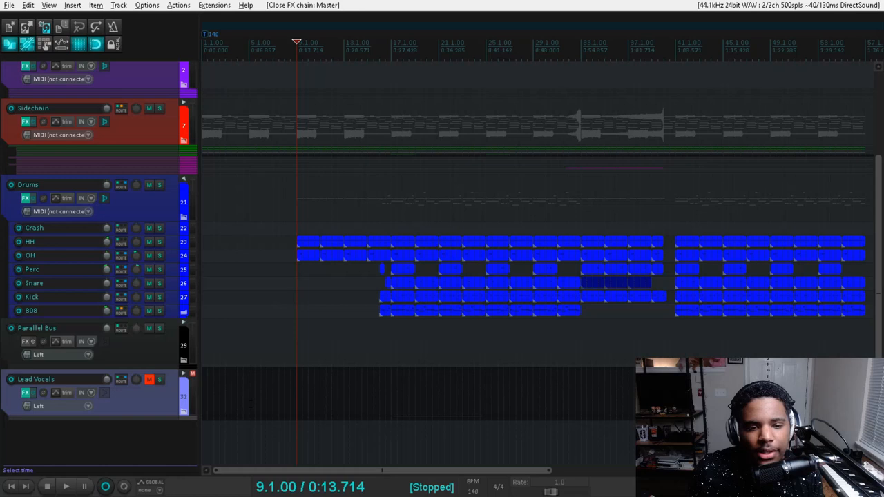
left_click(183, 321)
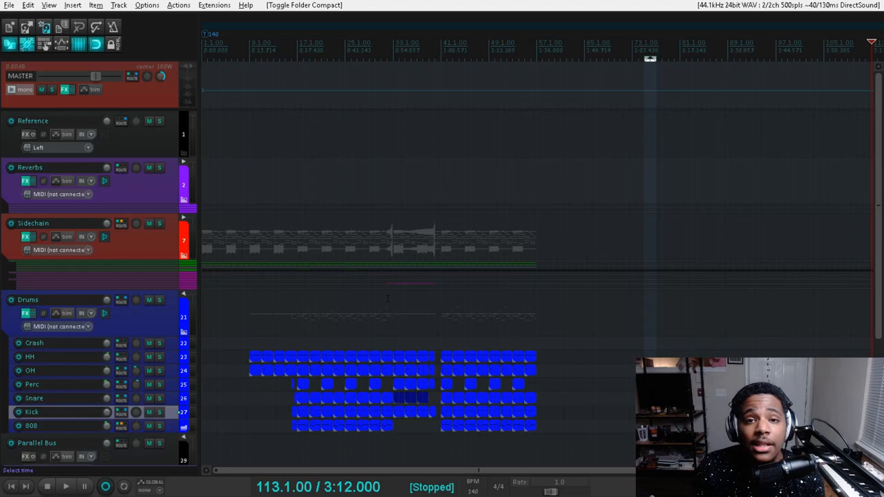
mouse_move(359, 264)
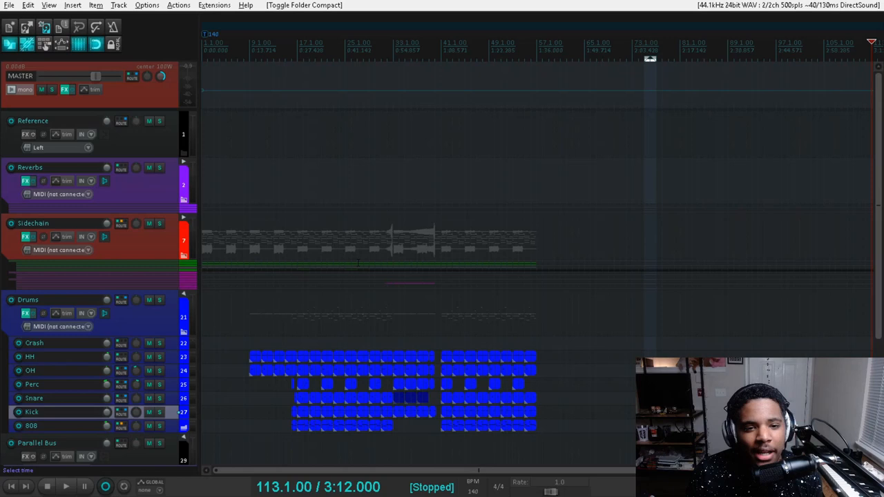